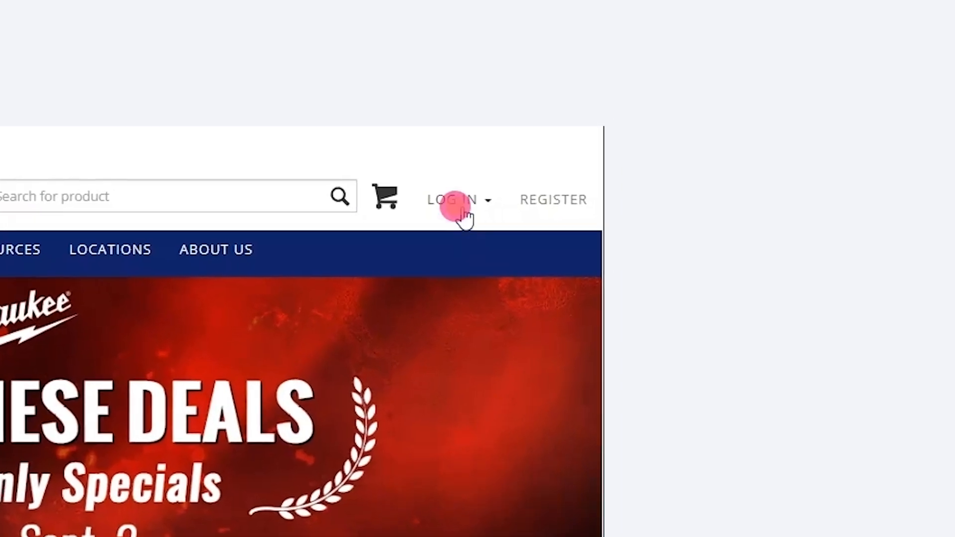
Sign in with username and password so the Account Dashboard loads
left_click(458, 199)
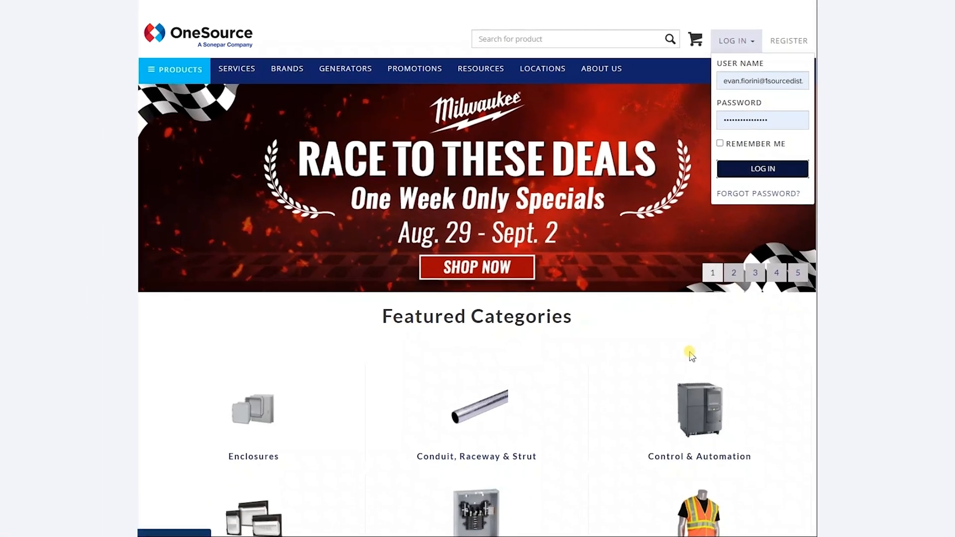
left_click(761, 169)
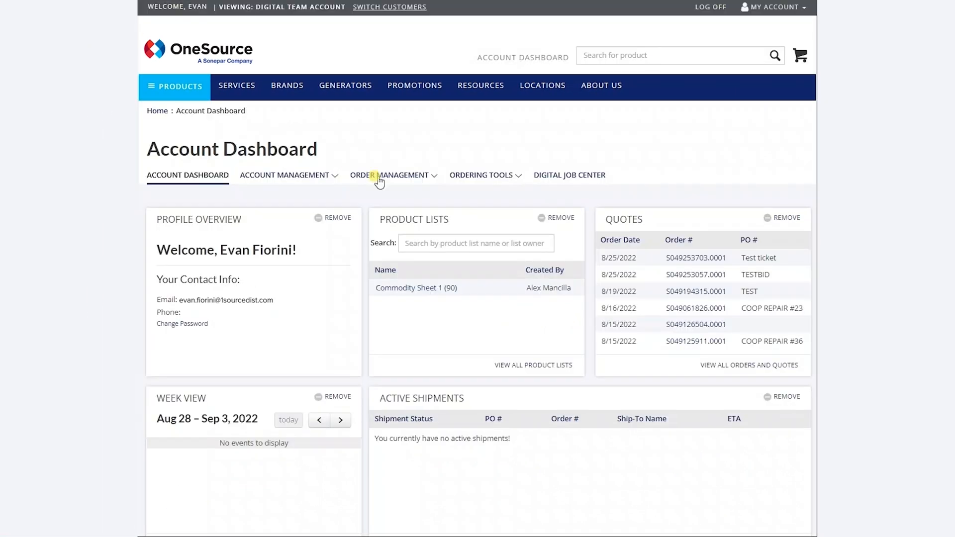
Enlarge the Frequently Purchased Products widget to show prices, last quantities and stock
scroll("down", 3)
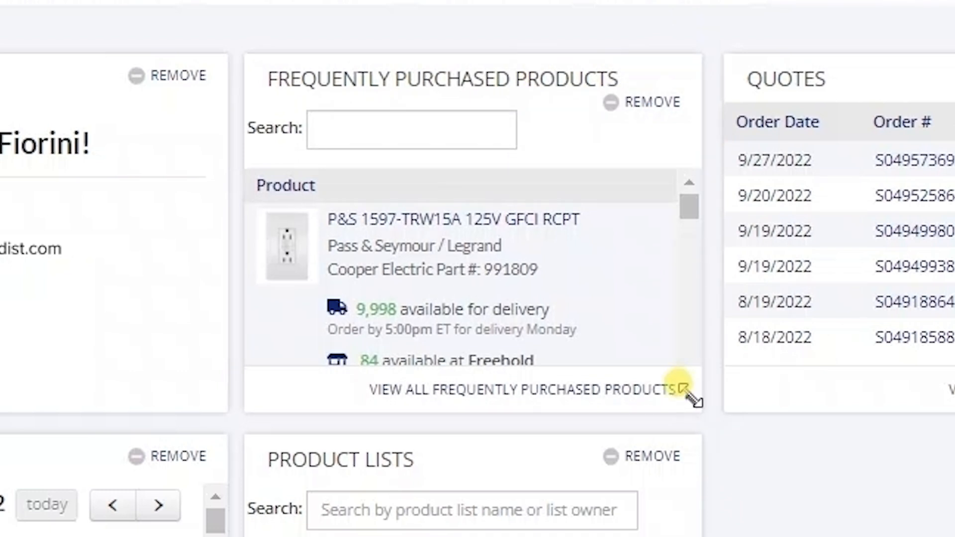
left_click(675, 389)
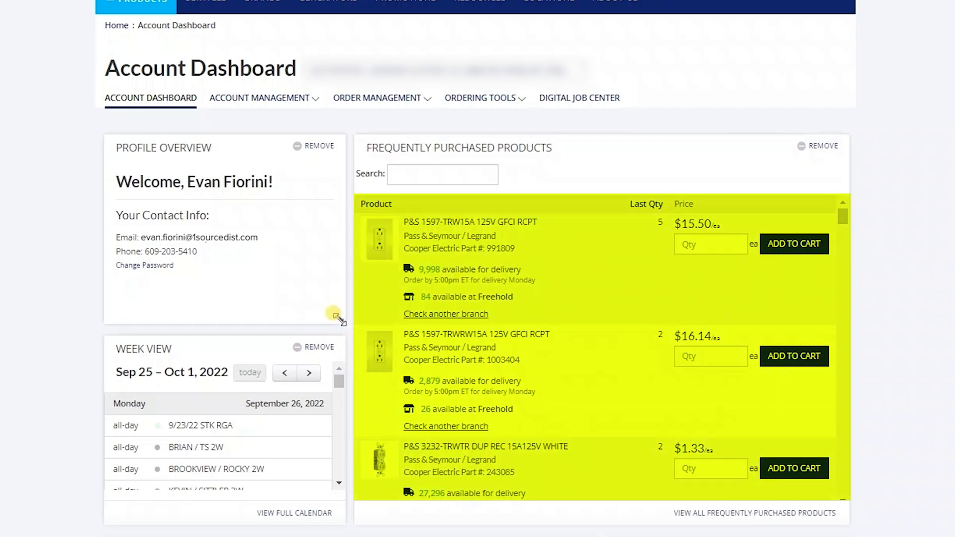
Reach View All Product Lists to show the My Product Lists page
scroll("down", 3)
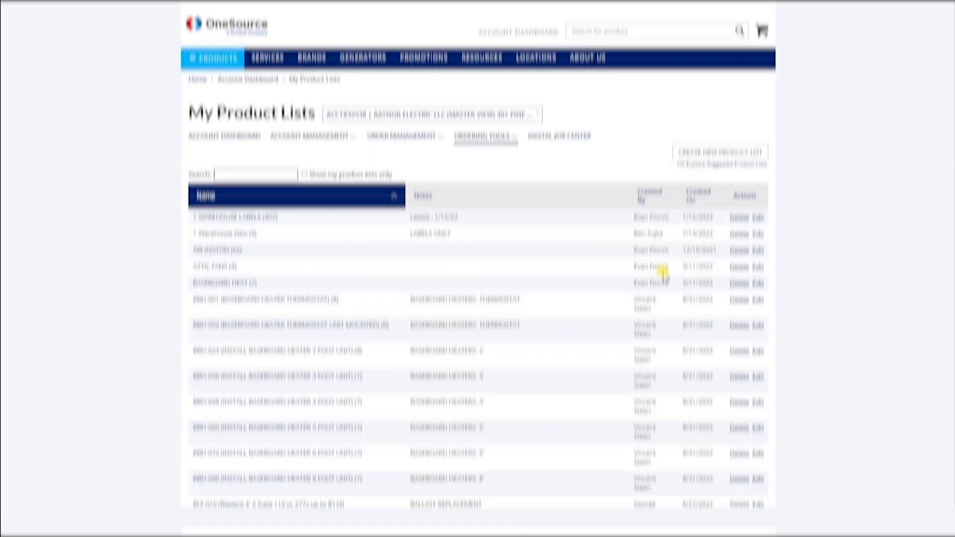
Scroll the full order calendar in month view through September 2022
scroll("down", 3)
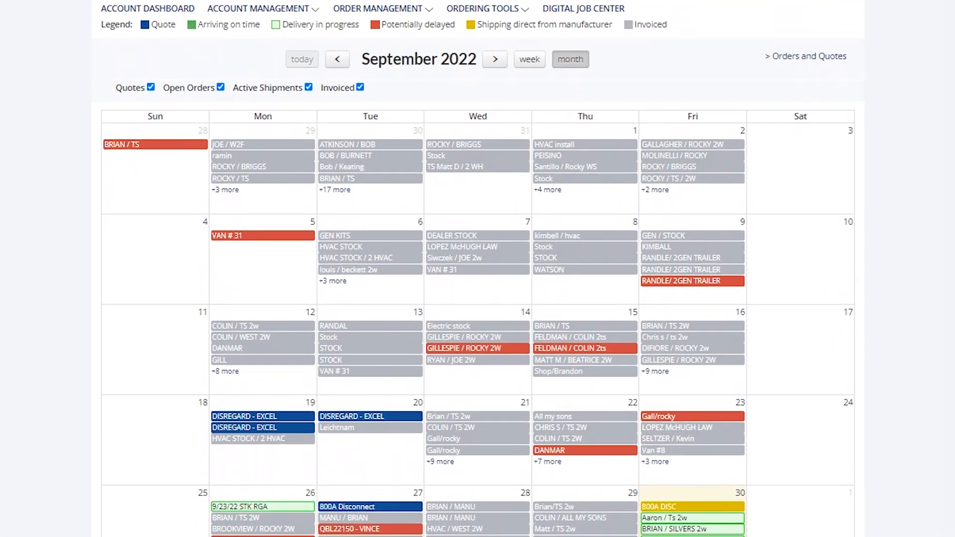
scroll("down", 3)
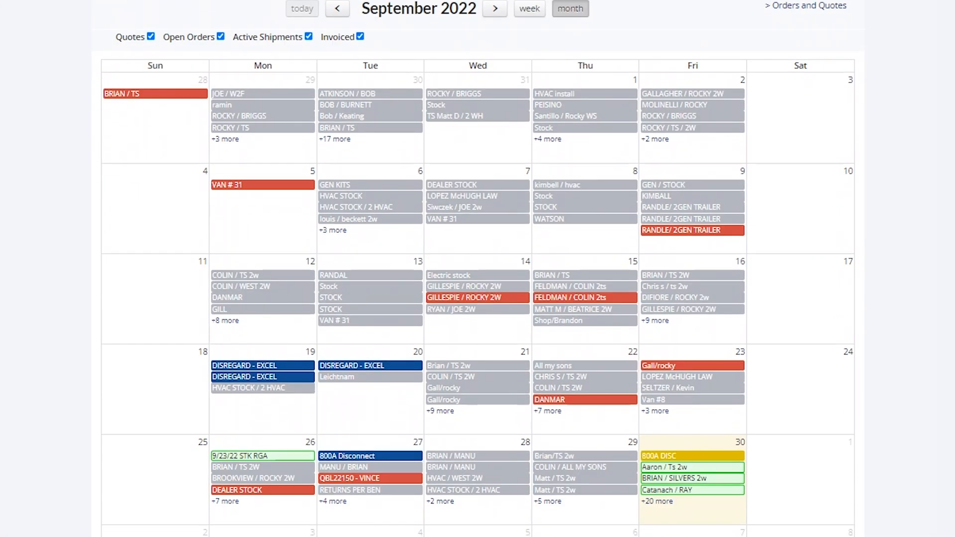